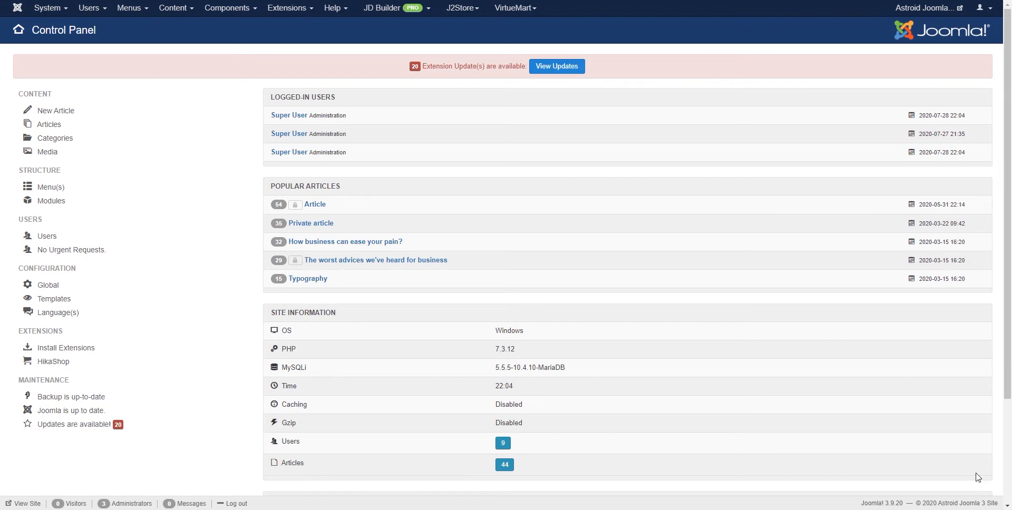
{"action": "mouse_move", "coordinate": [705, 264]}
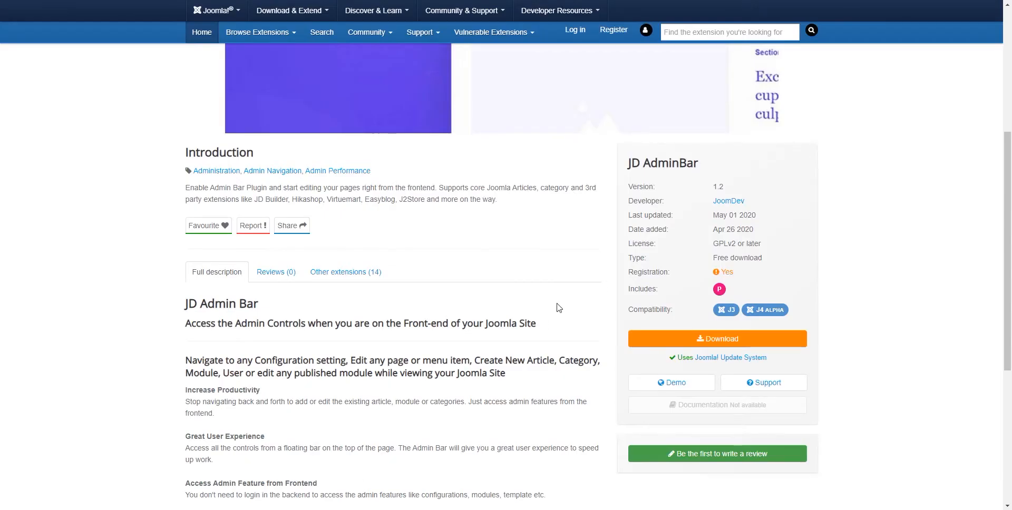
Install the JD Admin Bar plugin zip from its GitHub release URL via Install from URL
{"action": "scroll", "scroll_direction": "up", "scroll_amount": 3}
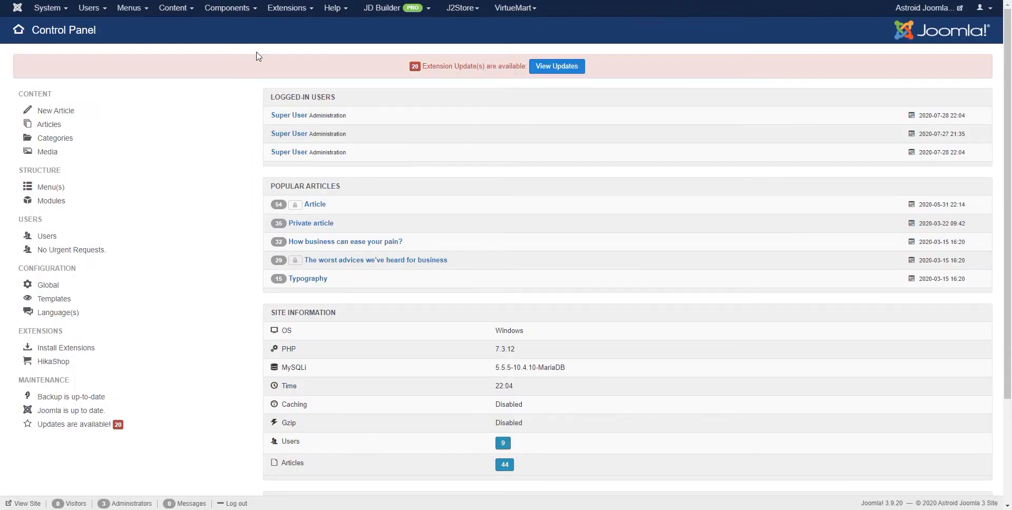
{"action": "mouse_move", "coordinate": [286, 8]}
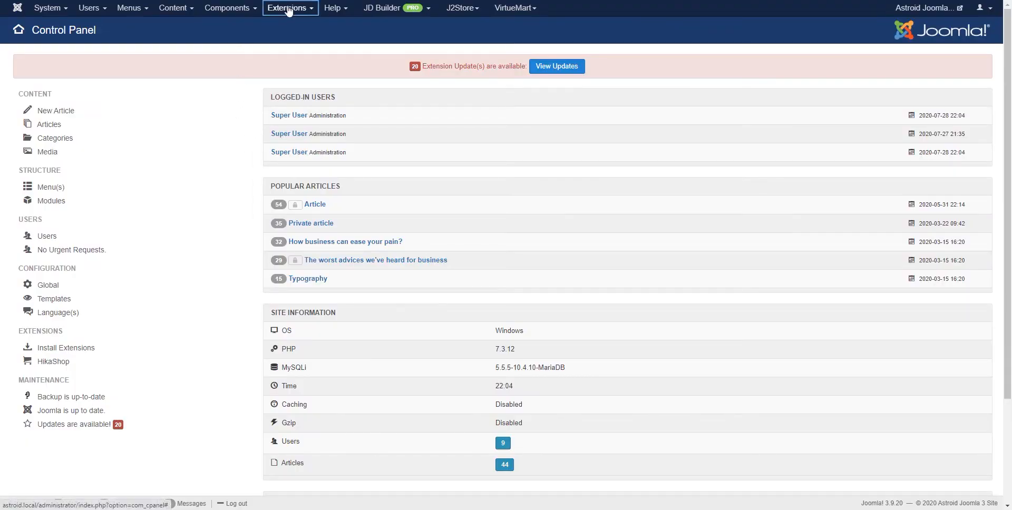
{"action": "left_click", "coordinate": [65, 348]}
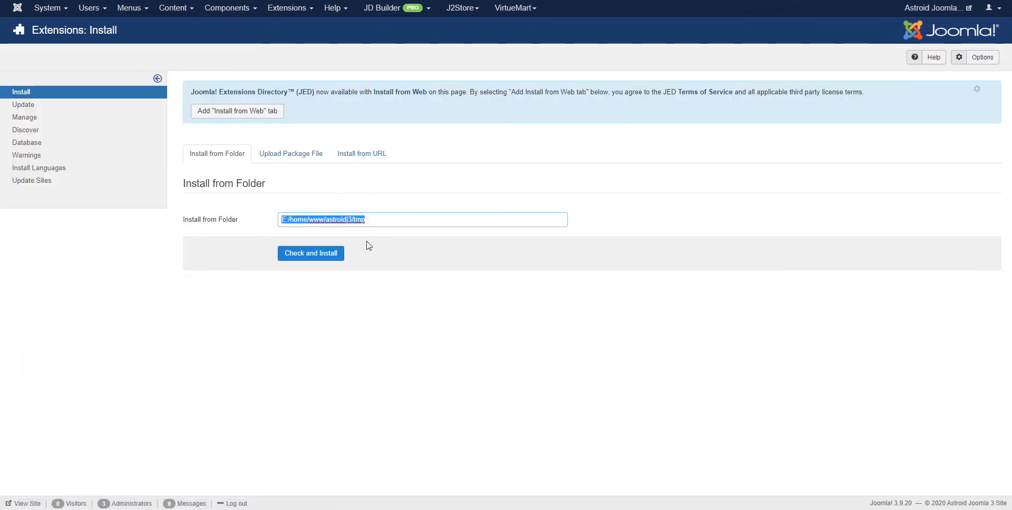
{"action": "left_click", "coordinate": [310, 253]}
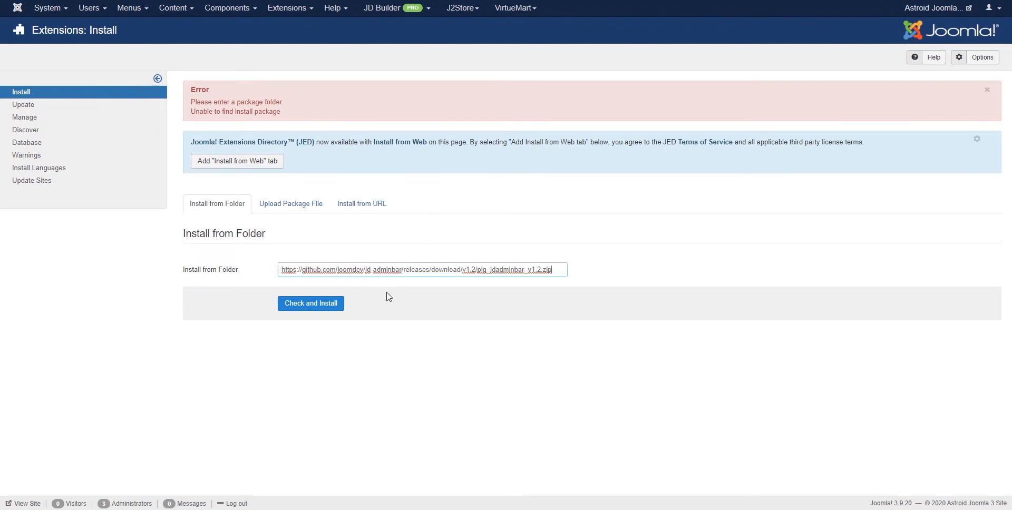
{"action": "left_click", "coordinate": [362, 203]}
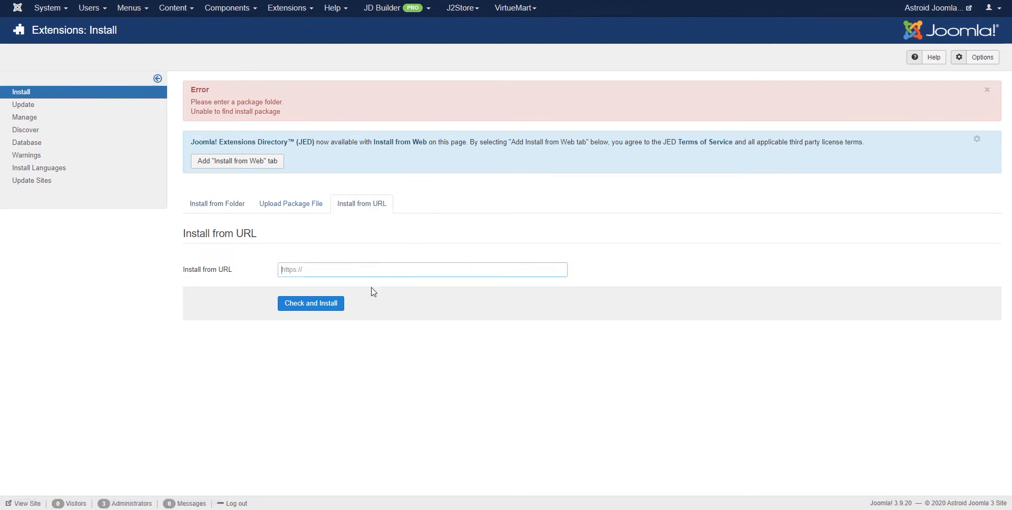
{"action": "left_click", "coordinate": [310, 303]}
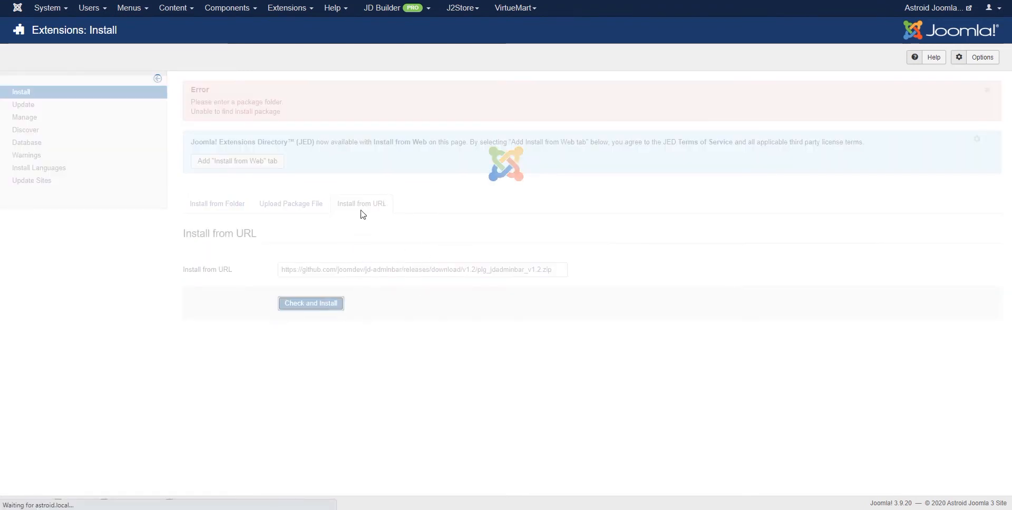
{"action": "left_click", "coordinate": [310, 304]}
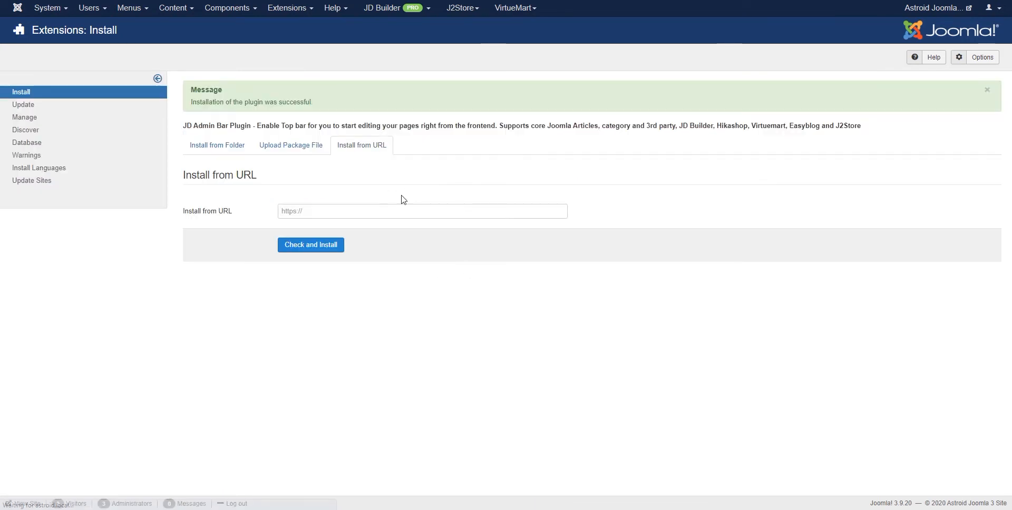
{"action": "left_click", "coordinate": [287, 7]}
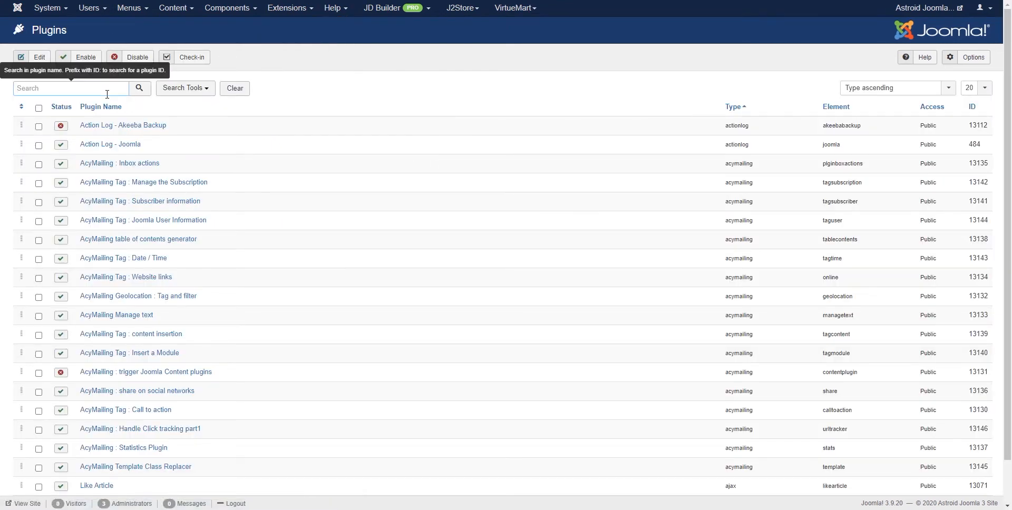
Filter the Plugins list with 'jd admin' to show only the System - JD Admin Bar plugin
{"action": "type", "text": "id admin"}
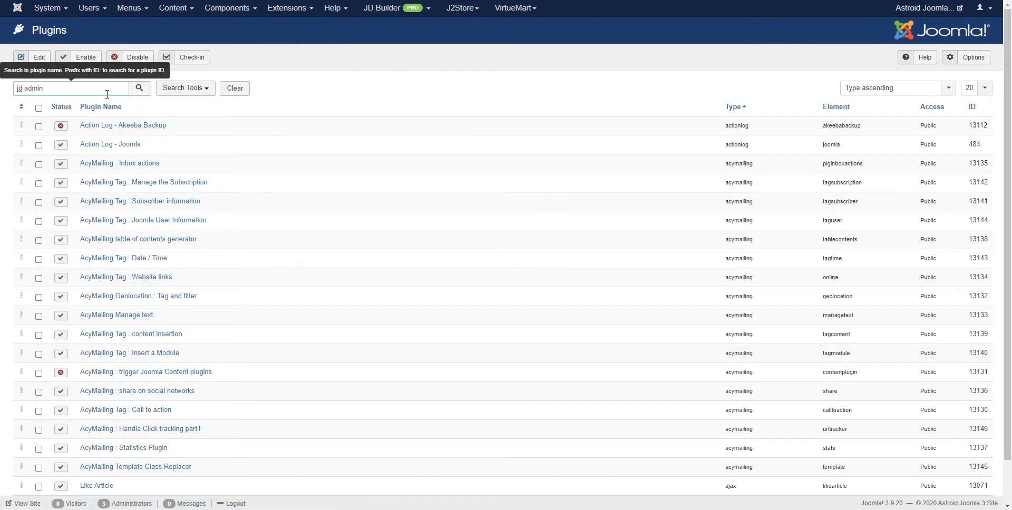
{"action": "left_click", "coordinate": [140, 88]}
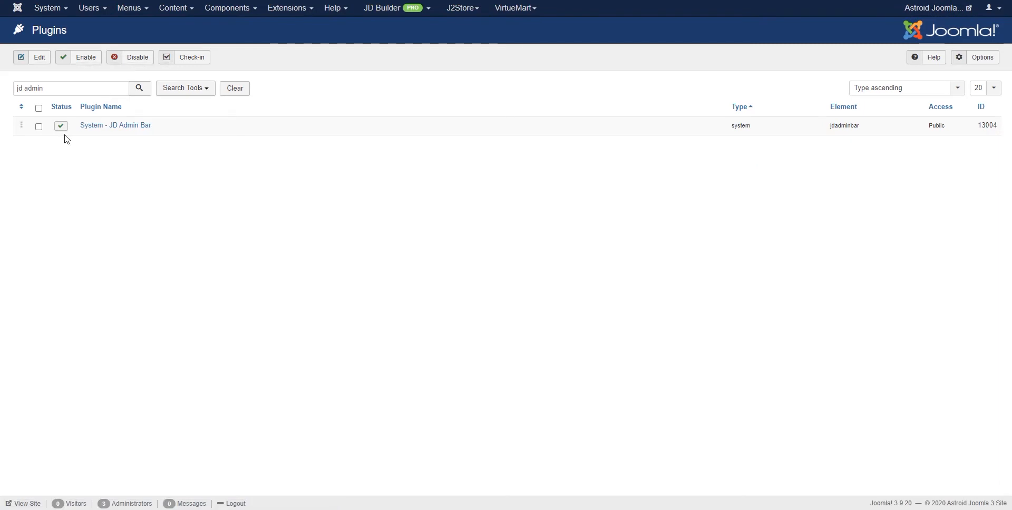
{"action": "mouse_move", "coordinate": [147, 131]}
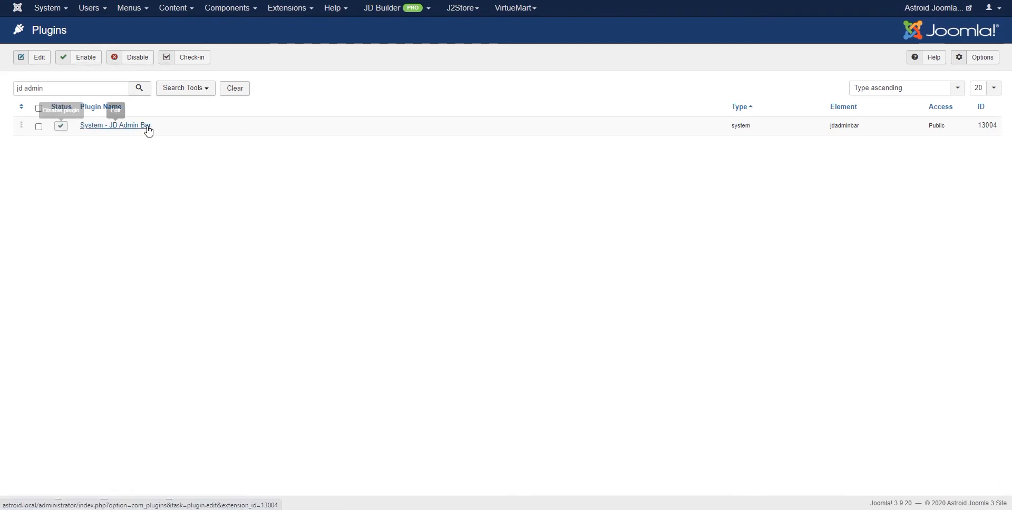
{"action": "mouse_move", "coordinate": [825, 60]}
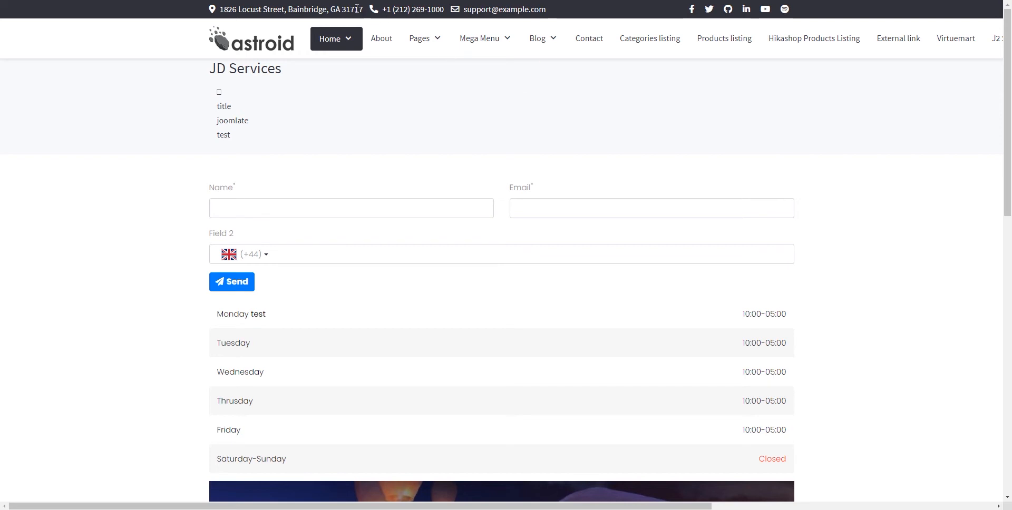
{"action": "mouse_move", "coordinate": [599, 157]}
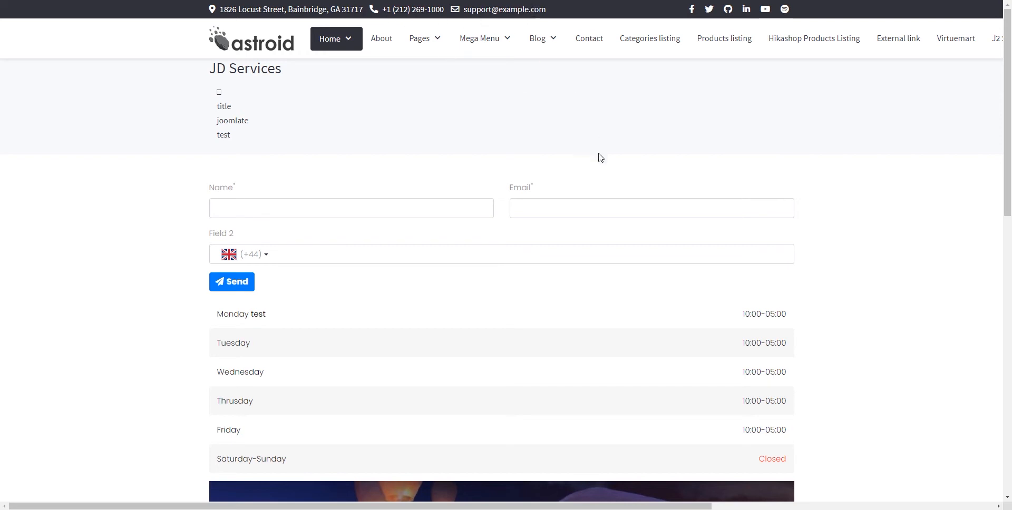
{"action": "mouse_move", "coordinate": [544, 137]}
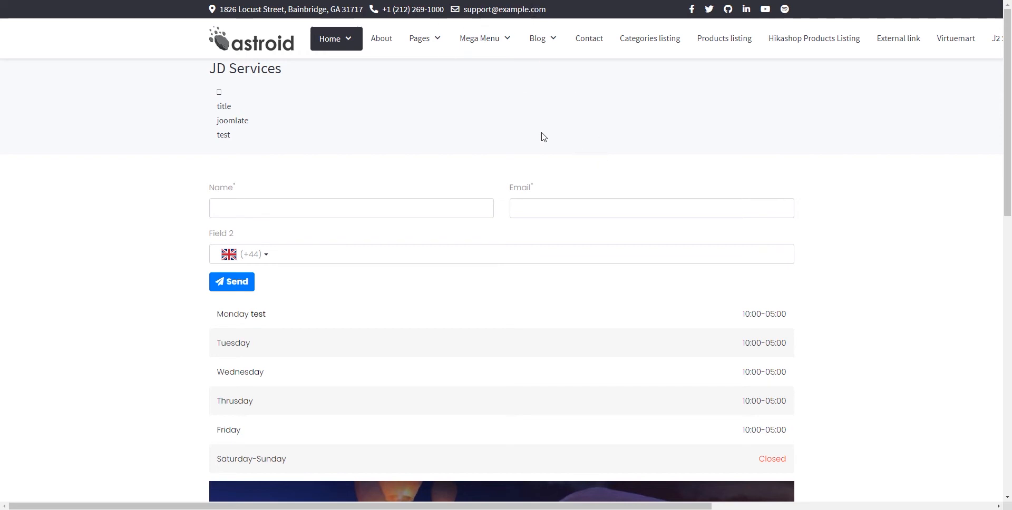
{"action": "mouse_move", "coordinate": [414, 114]}
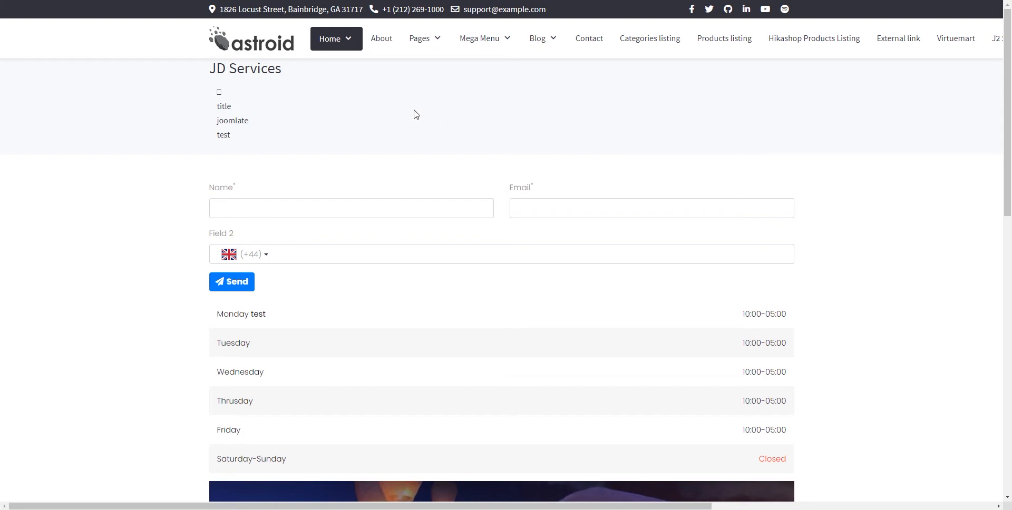
{"action": "mouse_move", "coordinate": [458, 137]}
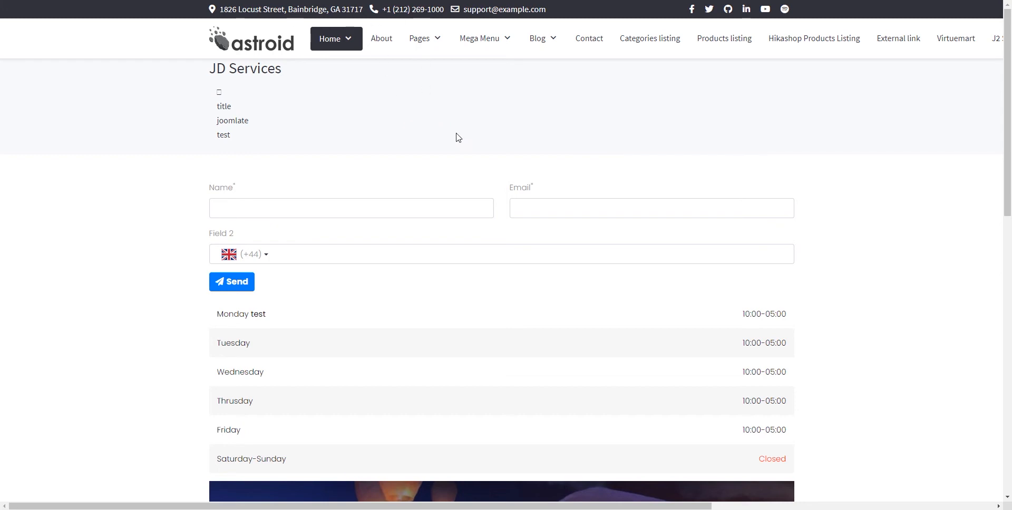
{"action": "mouse_move", "coordinate": [448, 148]}
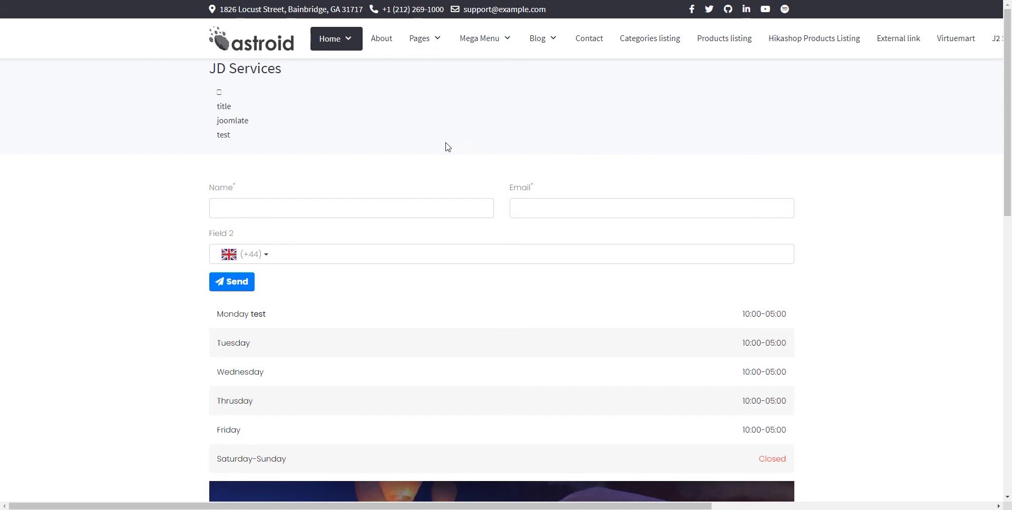
{"action": "mouse_move", "coordinate": [477, 55]}
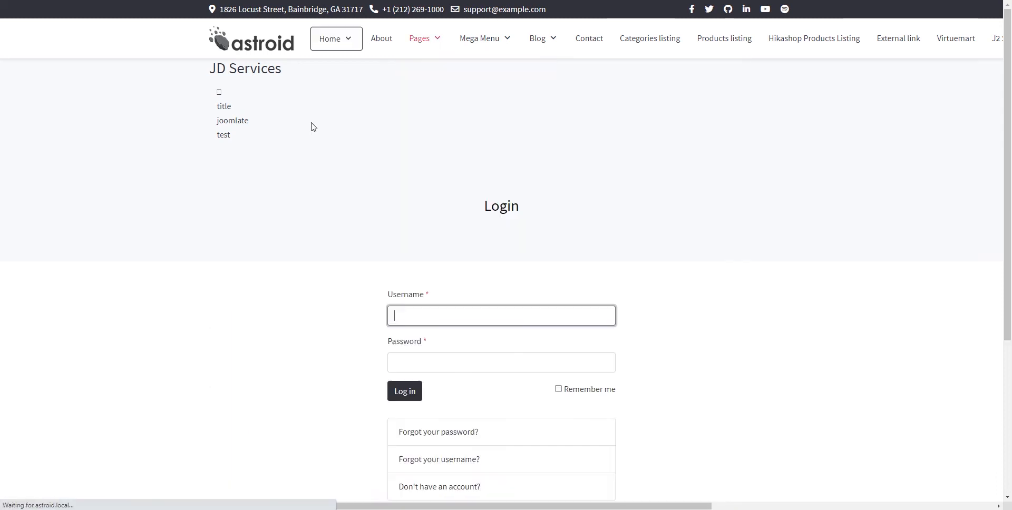
Check the site's front-end login page before heading to Global Configuration
{"action": "left_click", "coordinate": [404, 391]}
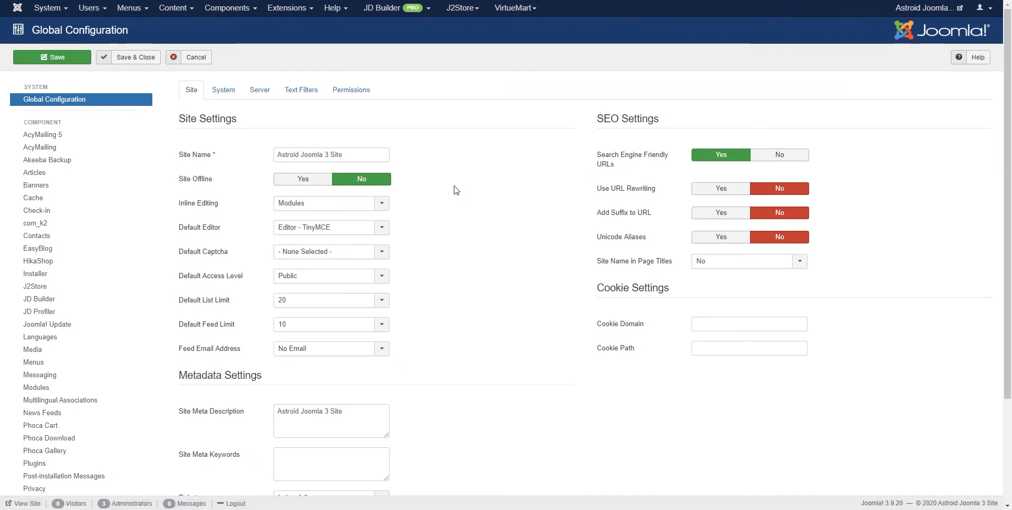
{"action": "mouse_move", "coordinate": [104, 43]}
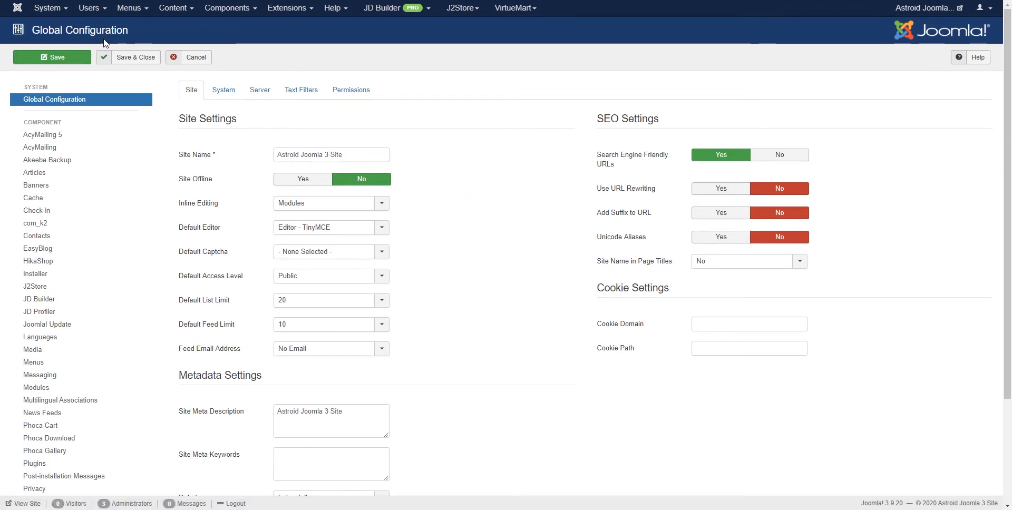
{"action": "mouse_move", "coordinate": [190, 101]}
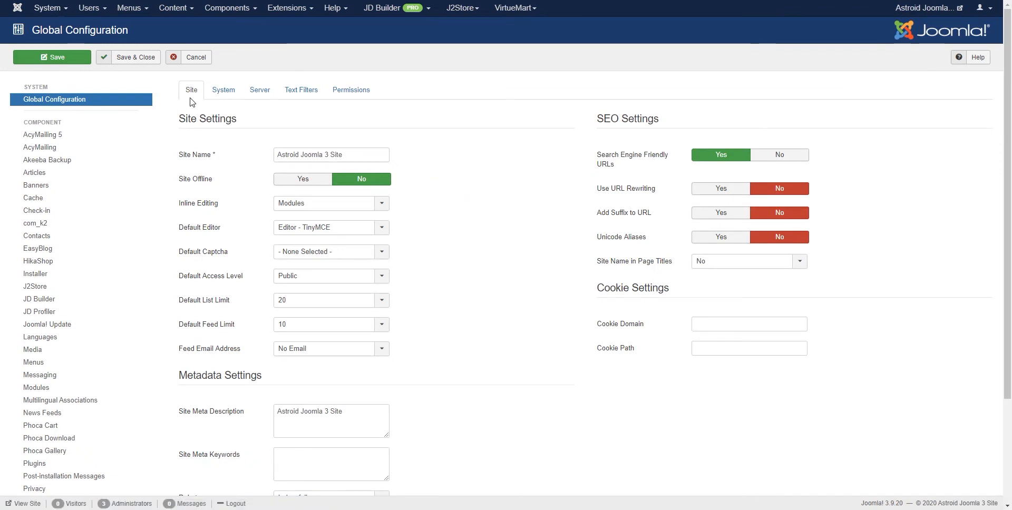
{"action": "mouse_move", "coordinate": [223, 90]}
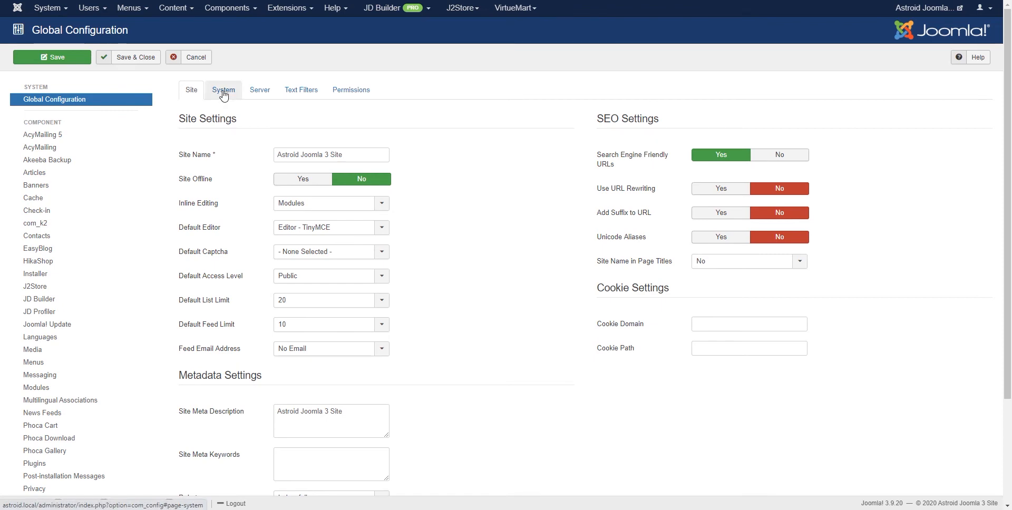
Set Shared Sessions to Yes under the System session settings
{"action": "left_click", "coordinate": [223, 90]}
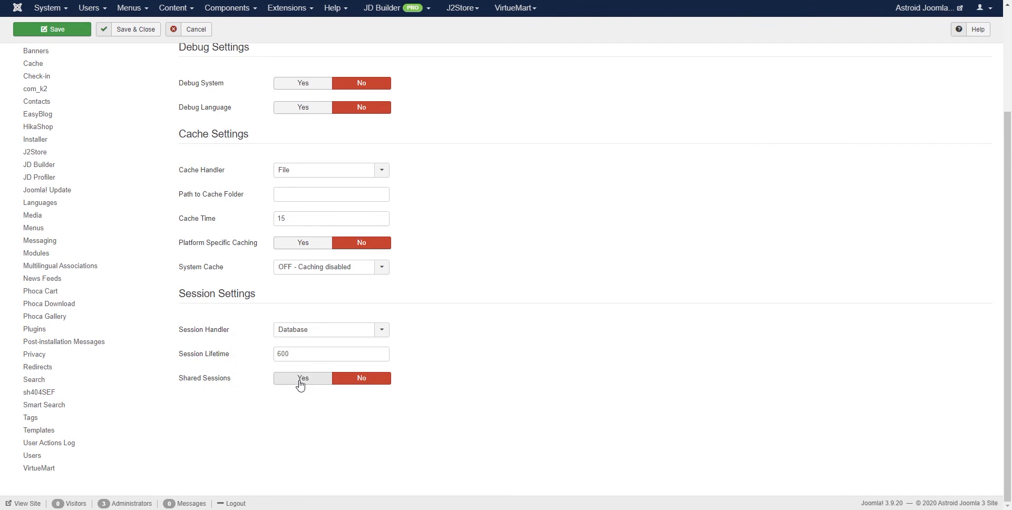
{"action": "left_click", "coordinate": [303, 379]}
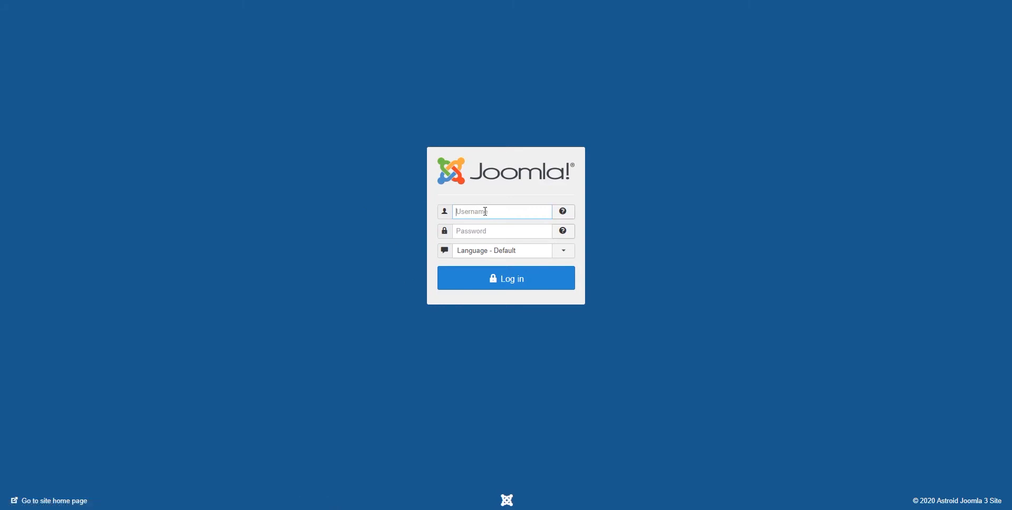
Log back in to the administrator as 'admin'
{"action": "type", "text": "admin"}
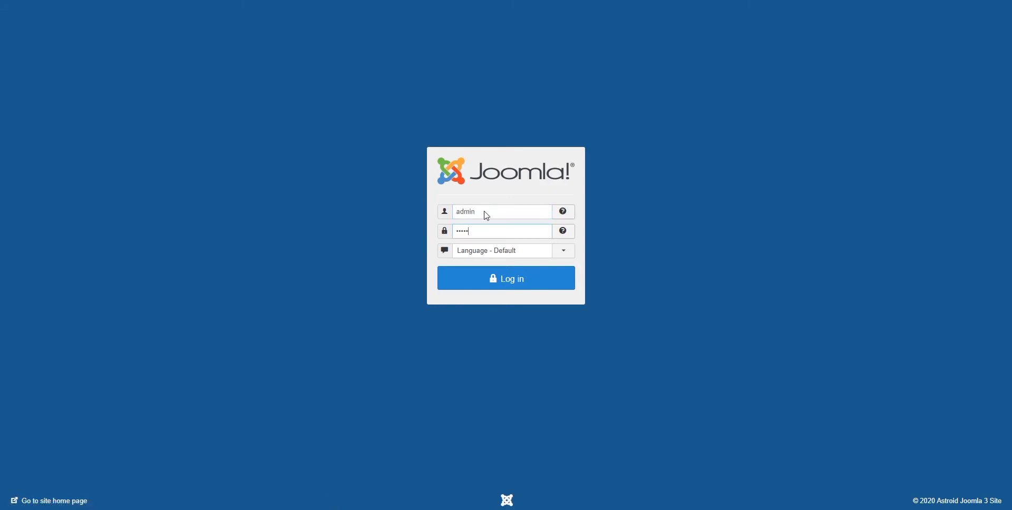
{"action": "left_click", "coordinate": [505, 279]}
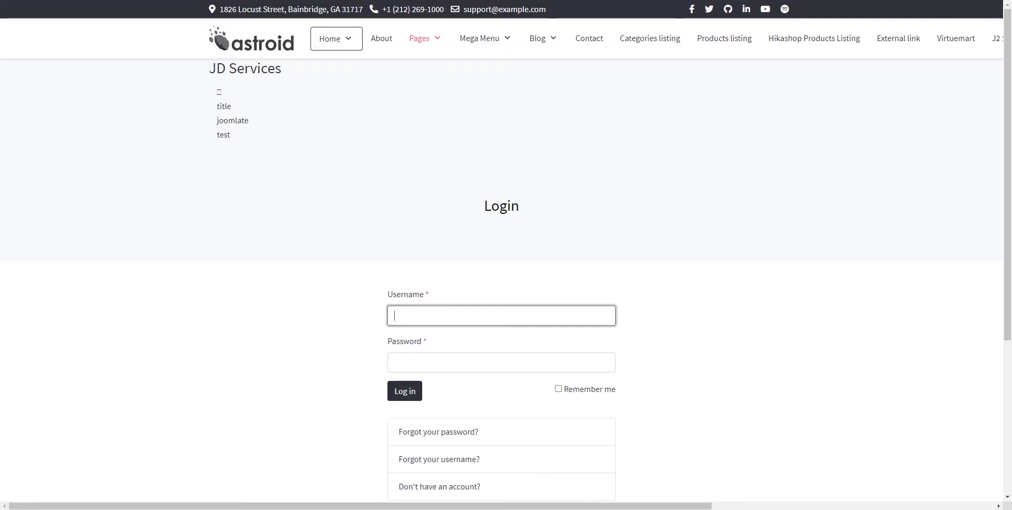
Reload the front end to see the JD Admin Bar, then go to the Home page
{"action": "left_click", "coordinate": [404, 391]}
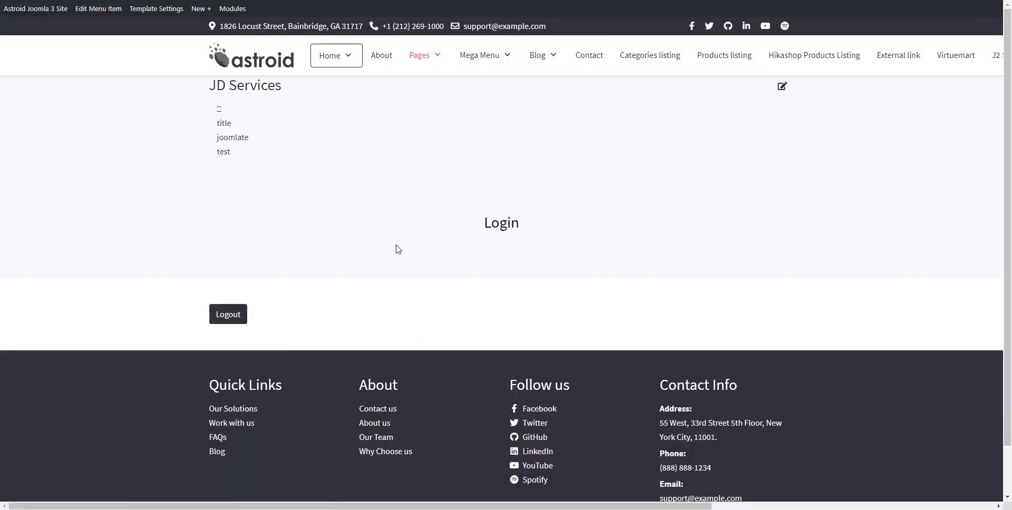
{"action": "left_click", "coordinate": [36, 8]}
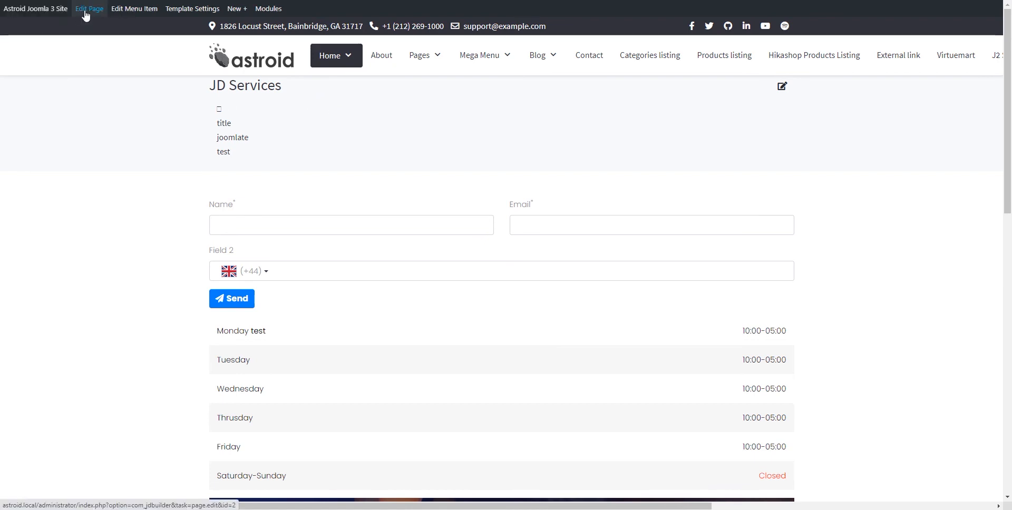
{"action": "mouse_move", "coordinate": [134, 8]}
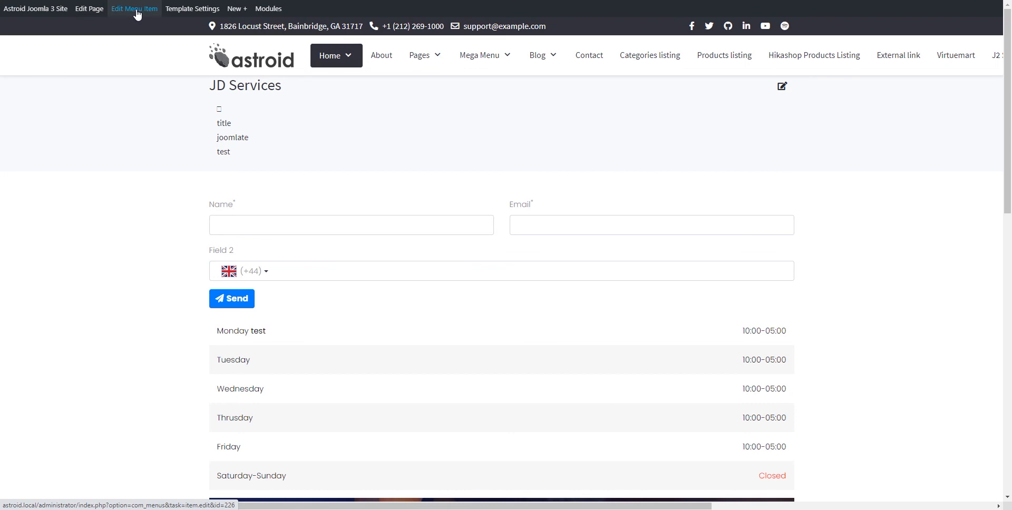
{"action": "left_click", "coordinate": [267, 8]}
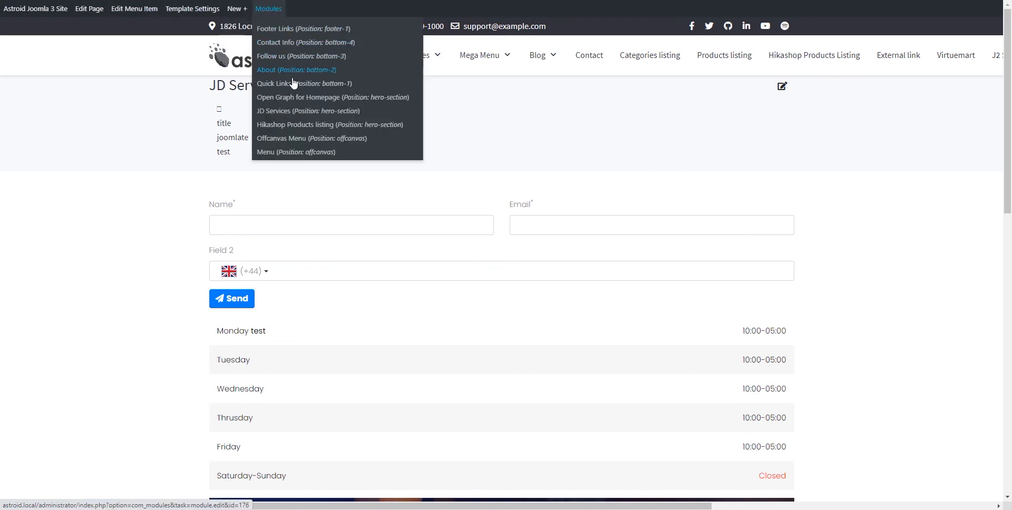
{"action": "mouse_move", "coordinate": [294, 138]}
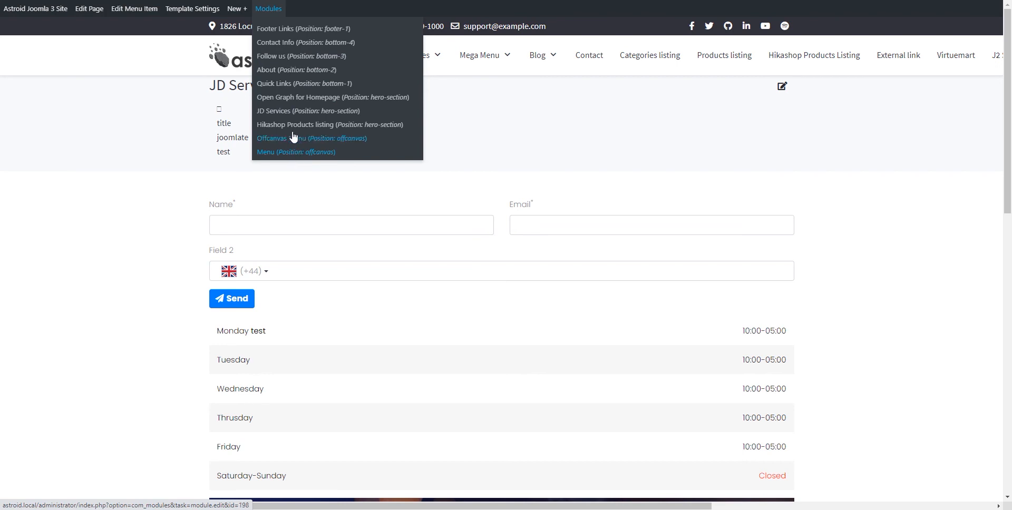
{"action": "left_click", "coordinate": [235, 9]}
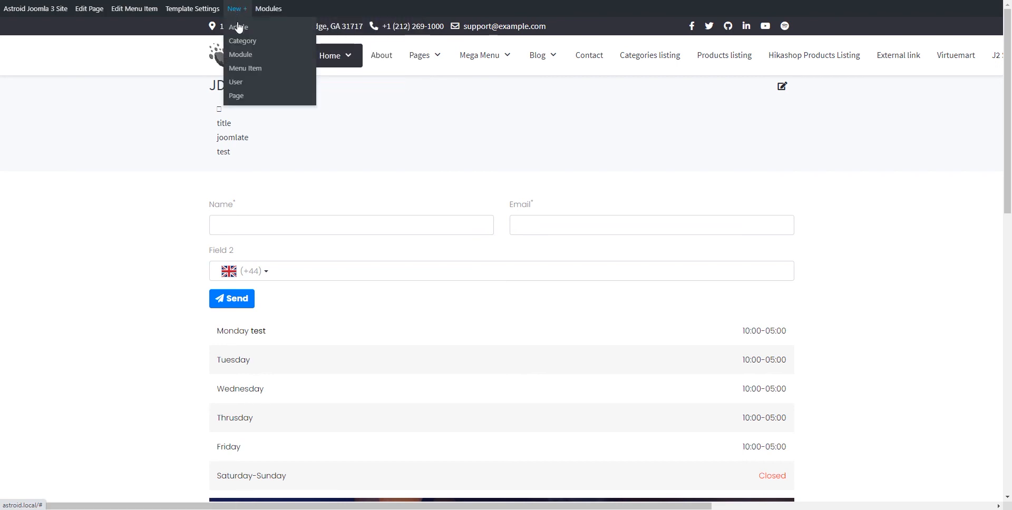
{"action": "mouse_move", "coordinate": [236, 96]}
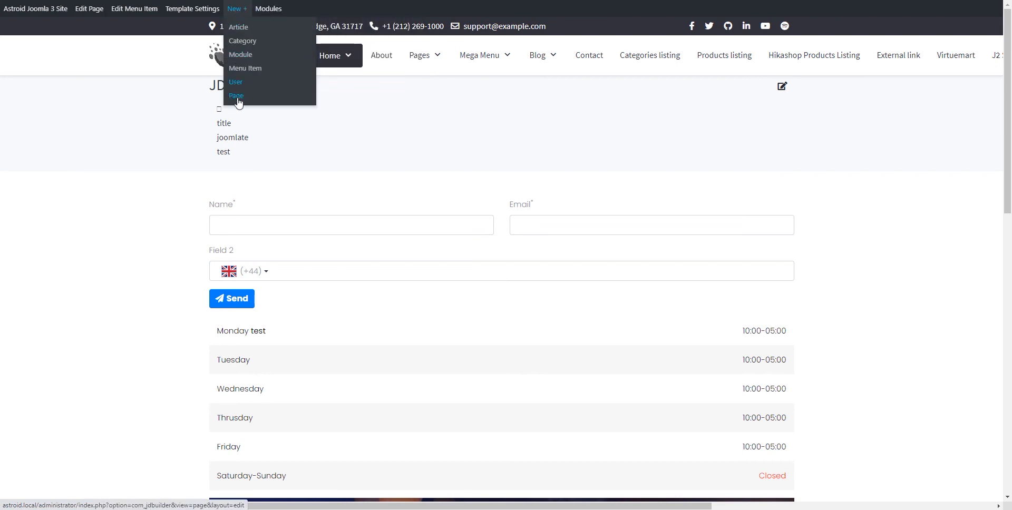
{"action": "mouse_move", "coordinate": [243, 41]}
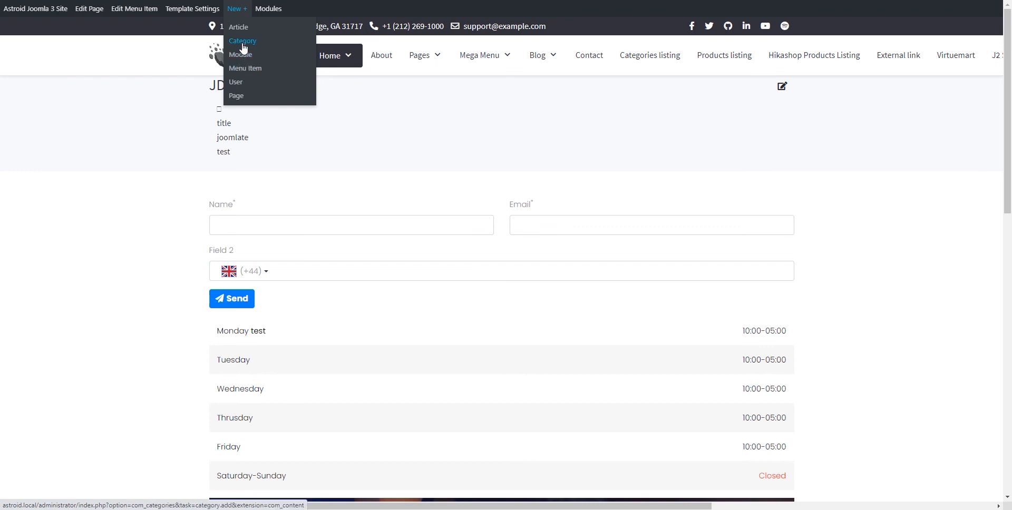
{"action": "left_click", "coordinate": [36, 9]}
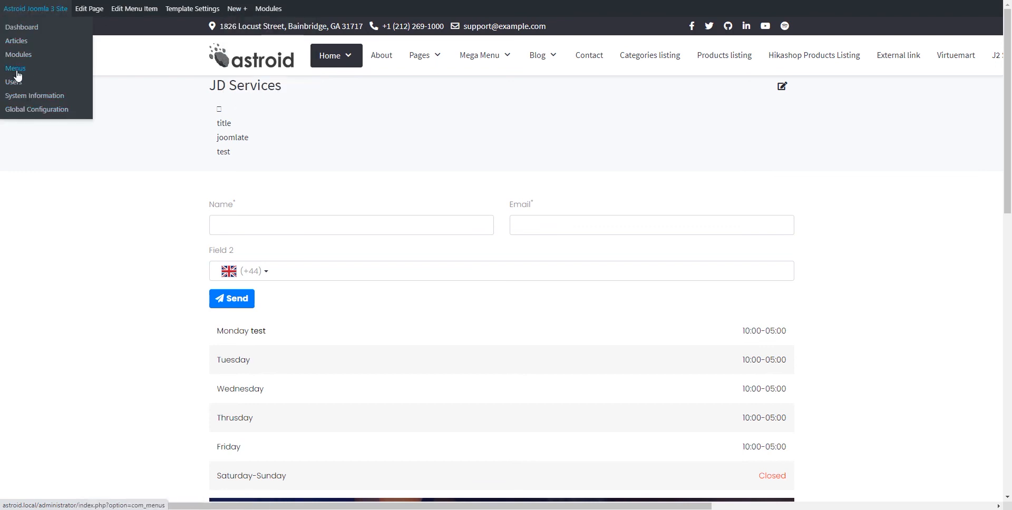
{"action": "mouse_move", "coordinate": [16, 41]}
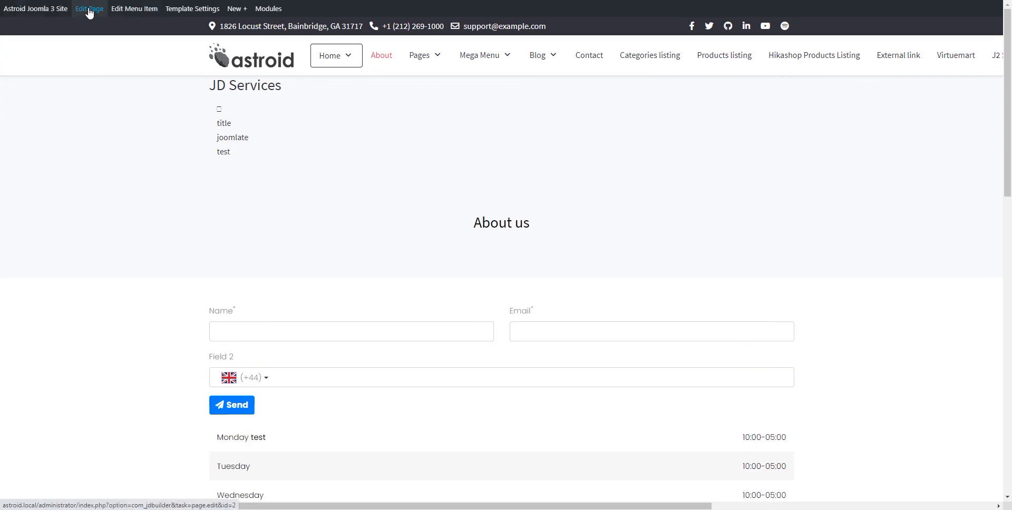
{"action": "mouse_move", "coordinate": [382, 55]}
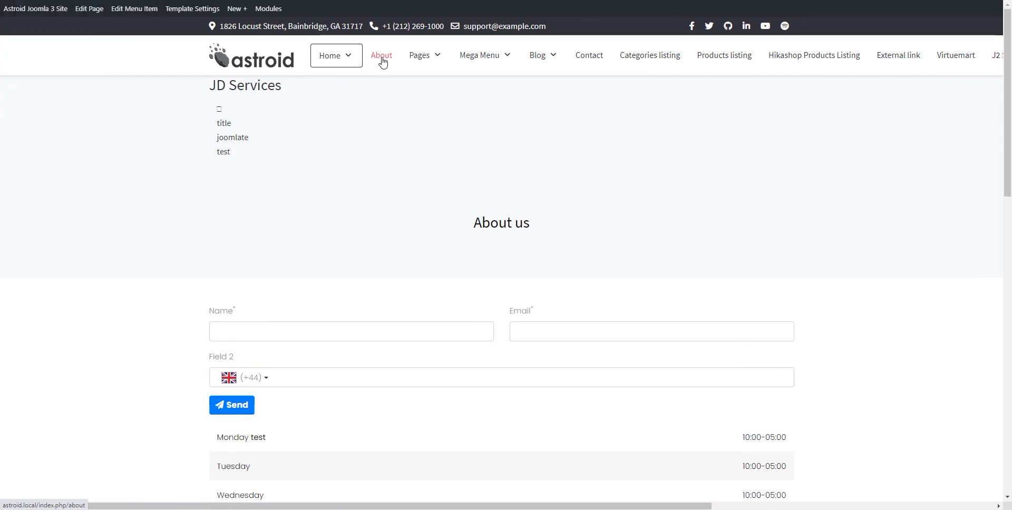
Visit the About Us page and return to Home before editing its menu item
{"action": "left_click", "coordinate": [134, 8]}
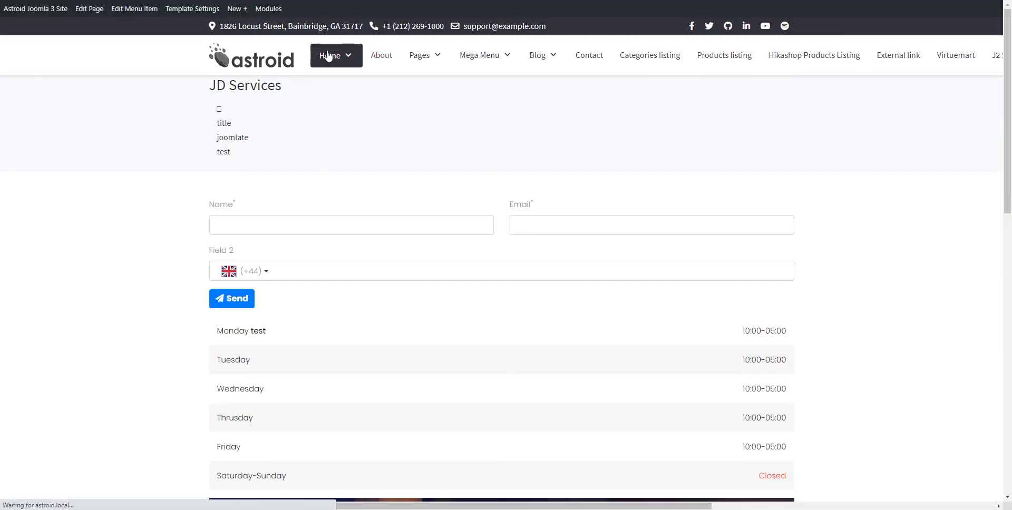
{"action": "left_click", "coordinate": [134, 8]}
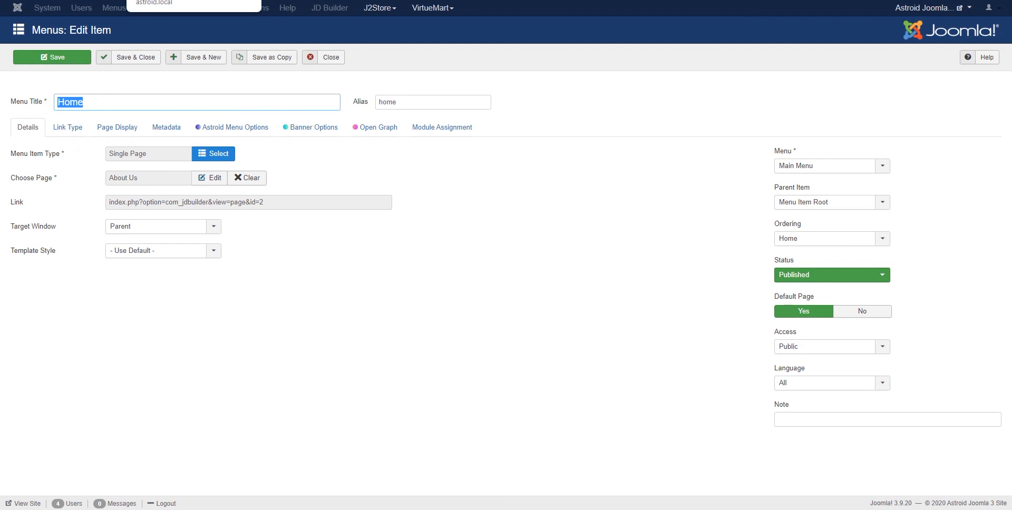
{"action": "mouse_move", "coordinate": [310, 155]}
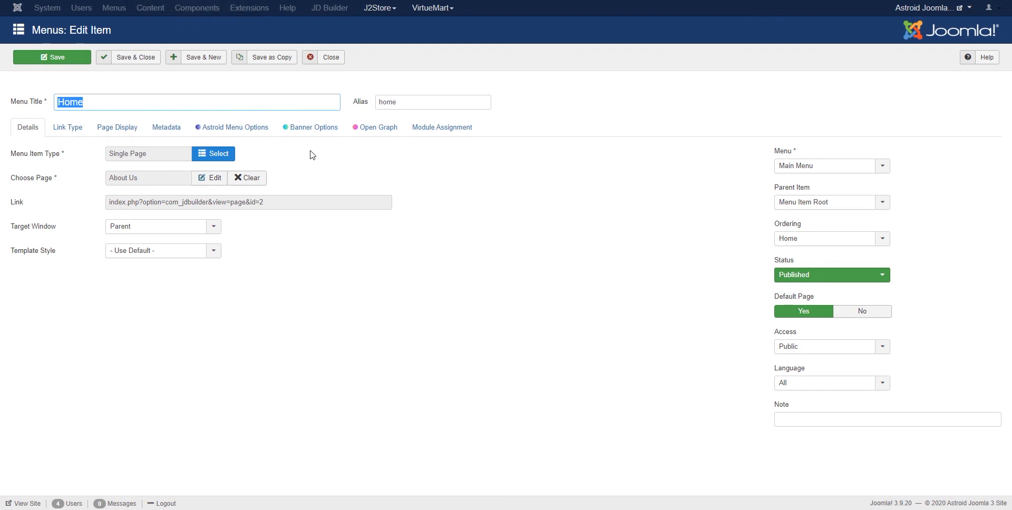
{"action": "mouse_move", "coordinate": [338, 175]}
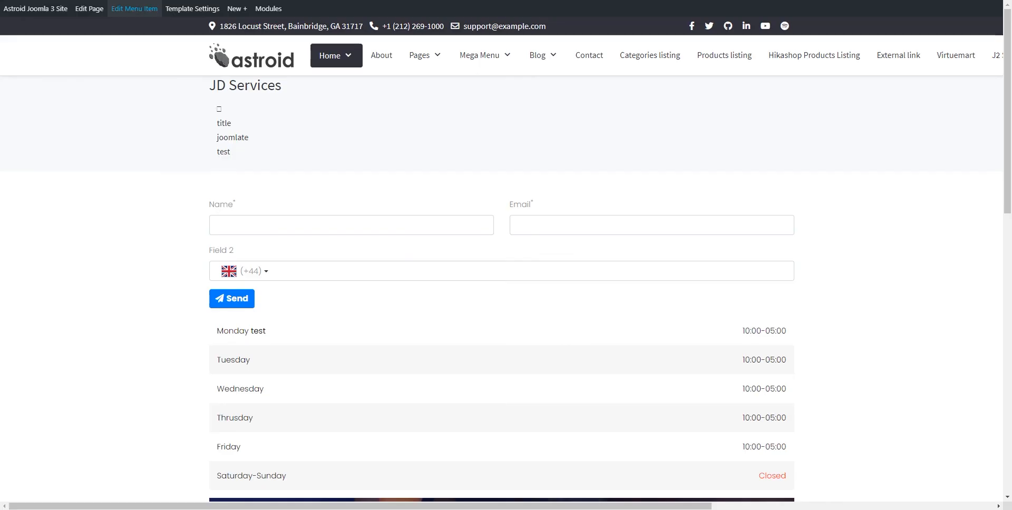
{"action": "mouse_move", "coordinate": [194, 182]}
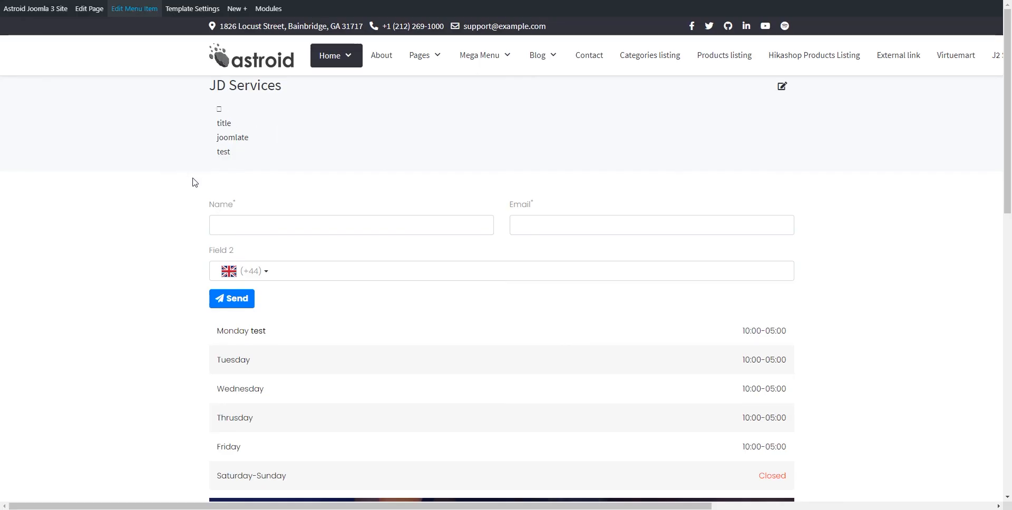
{"action": "mouse_move", "coordinate": [266, 134]}
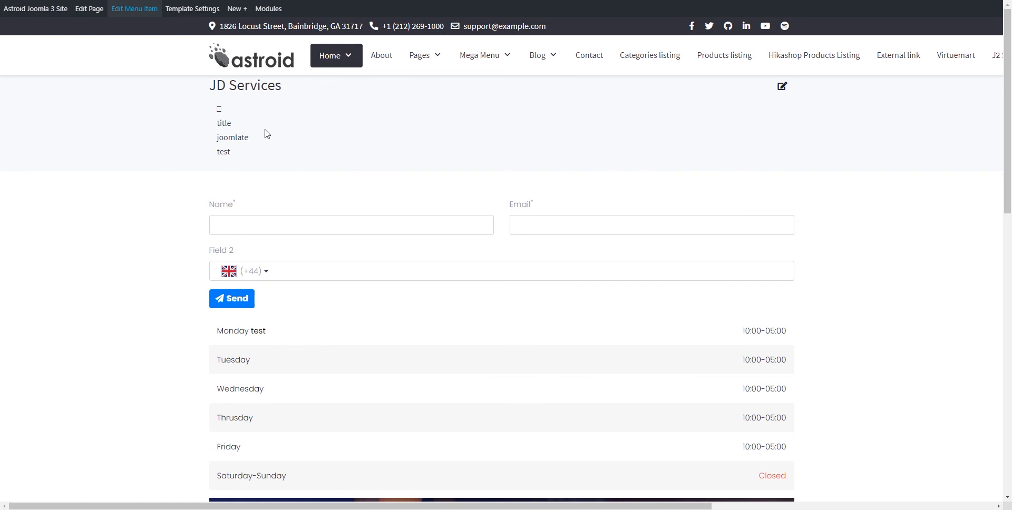
{"action": "mouse_move", "coordinate": [257, 134]}
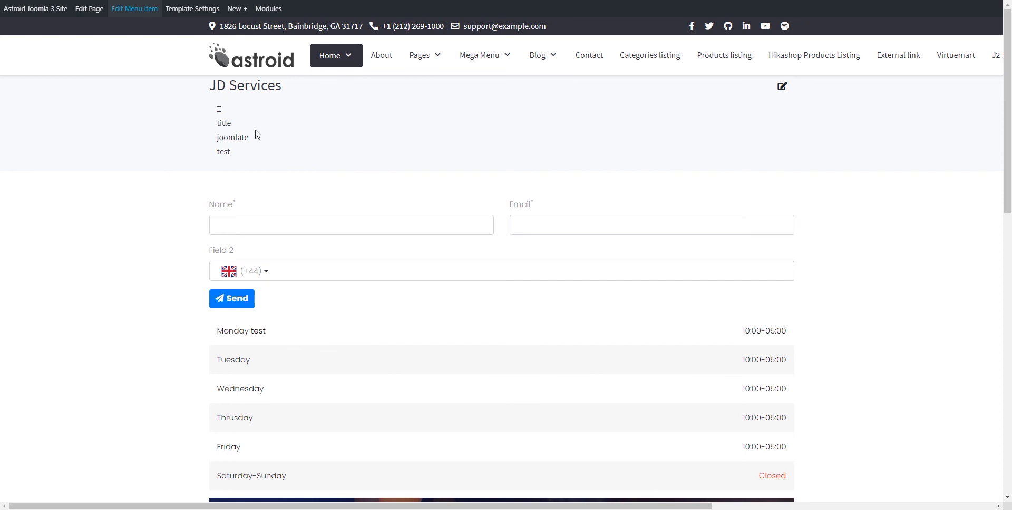